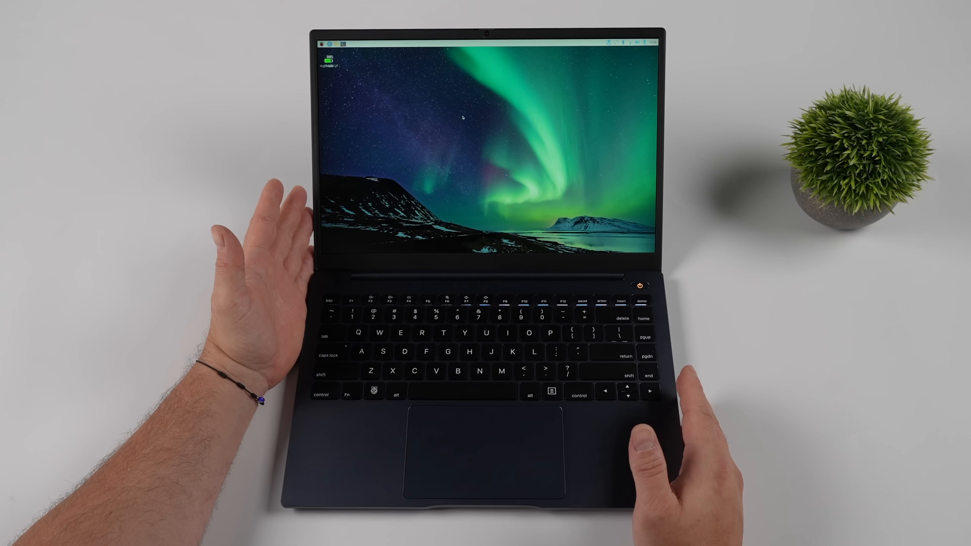
Open the Raspberry Pi applications menu listing the program categories.
click(322, 44)
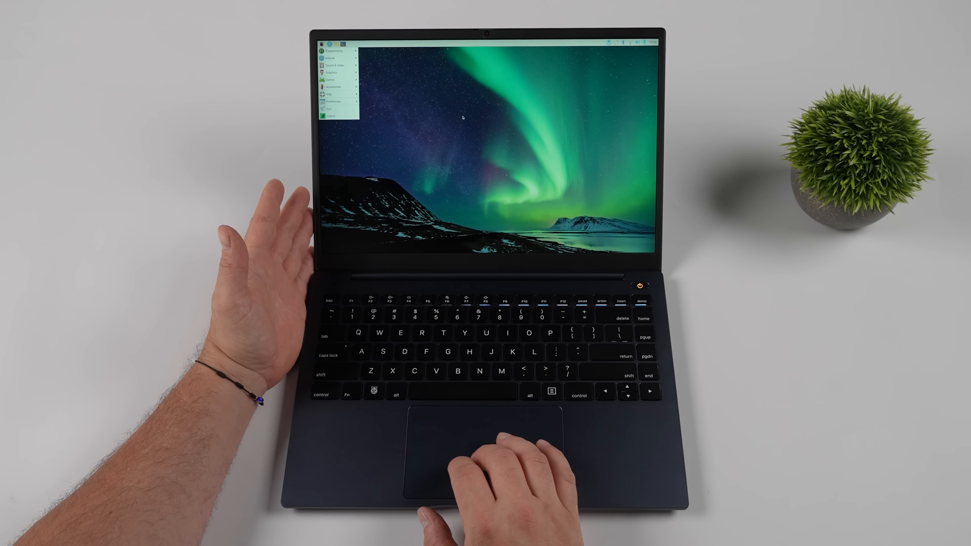